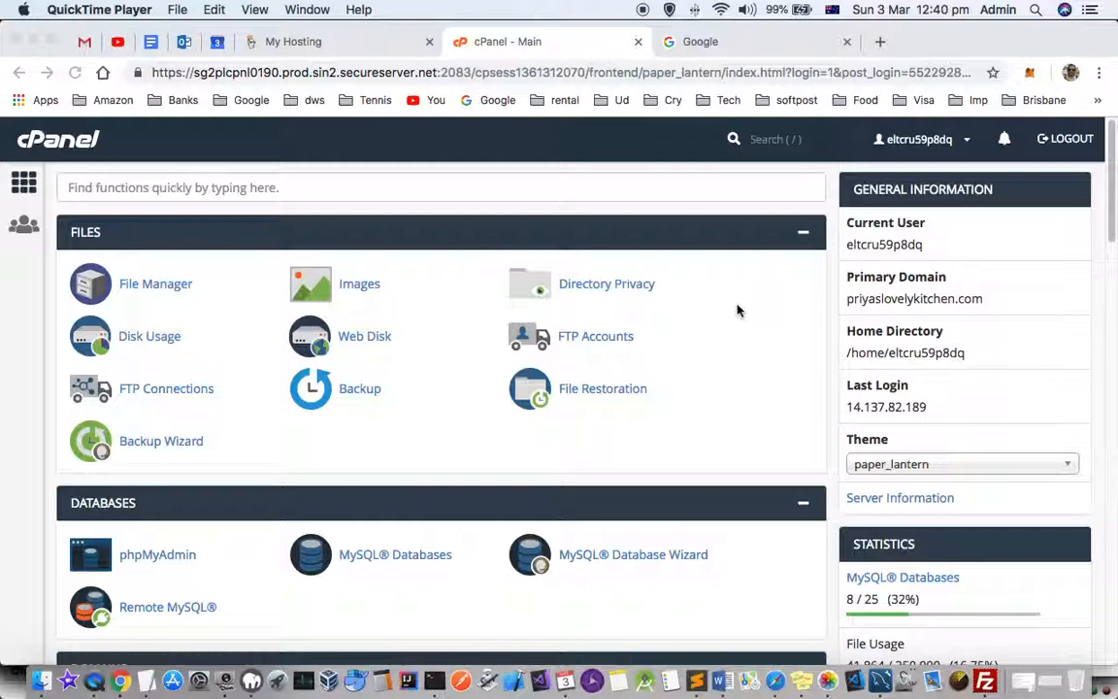
mouse_move(722, 342)
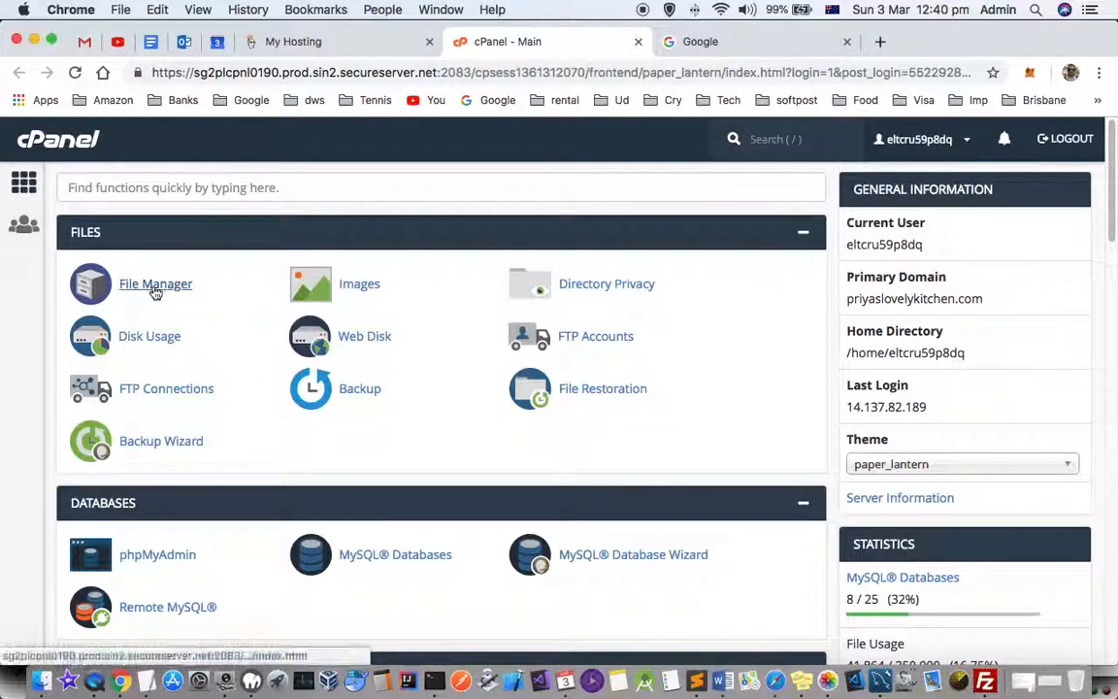
Launch File Manager from the Files section of the cPanel home page.
left_click(155, 284)
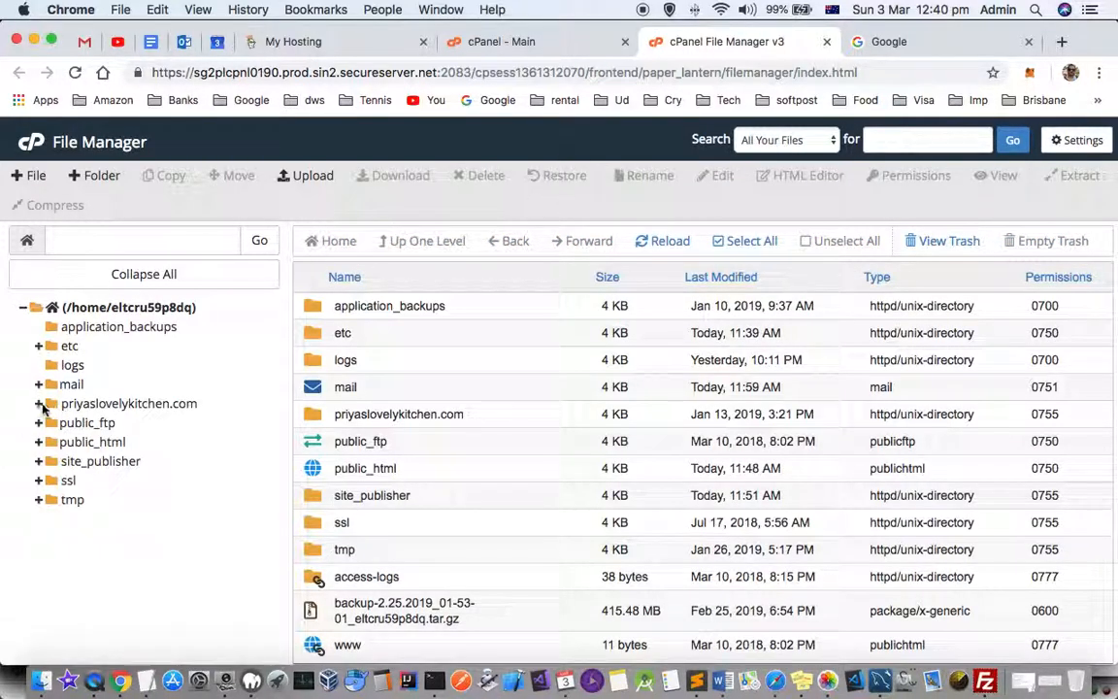
Expand priyaslovelykitchen.com, public_html and sagartech.club in the folder tree.
left_click(128, 401)
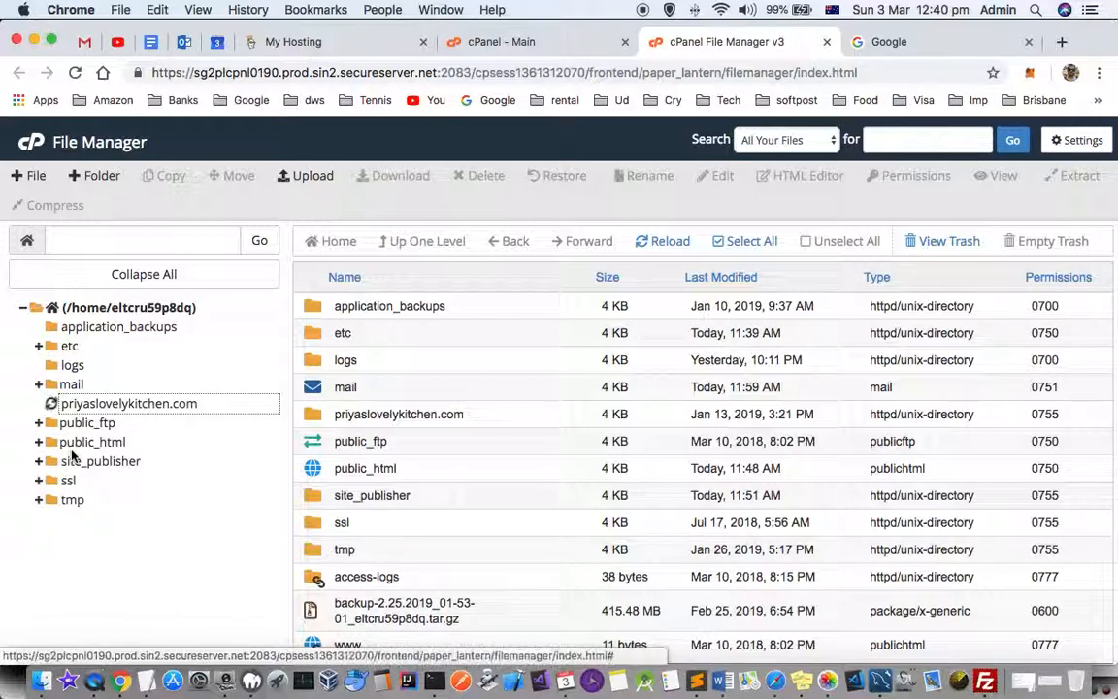
left_click(39, 401)
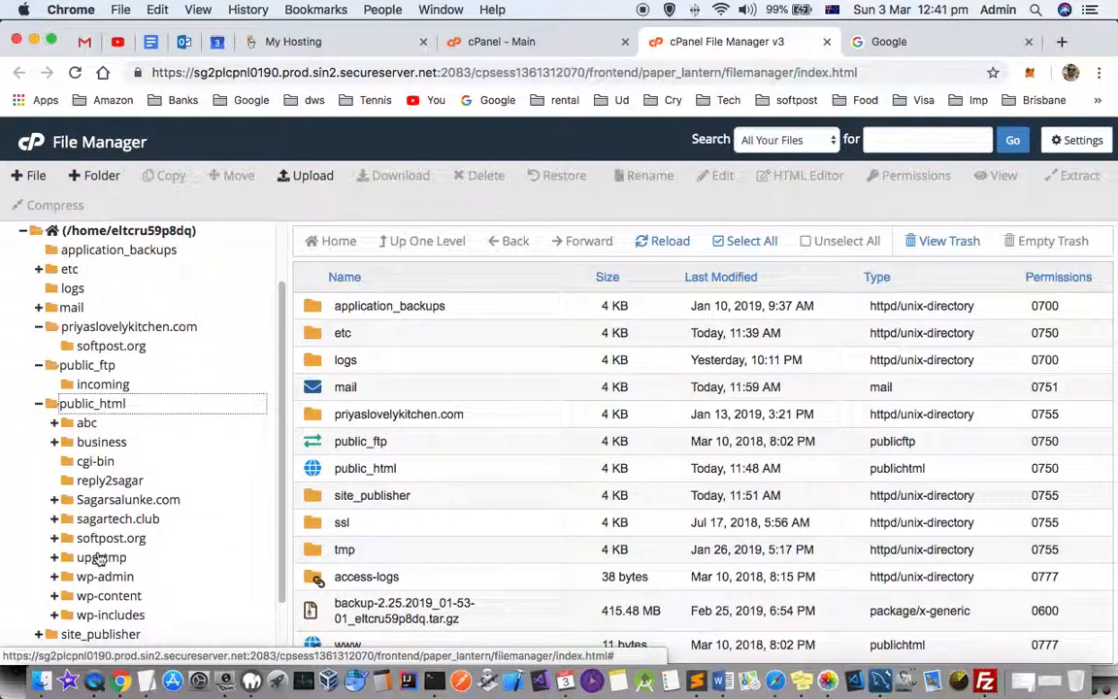
scroll("down", 3)
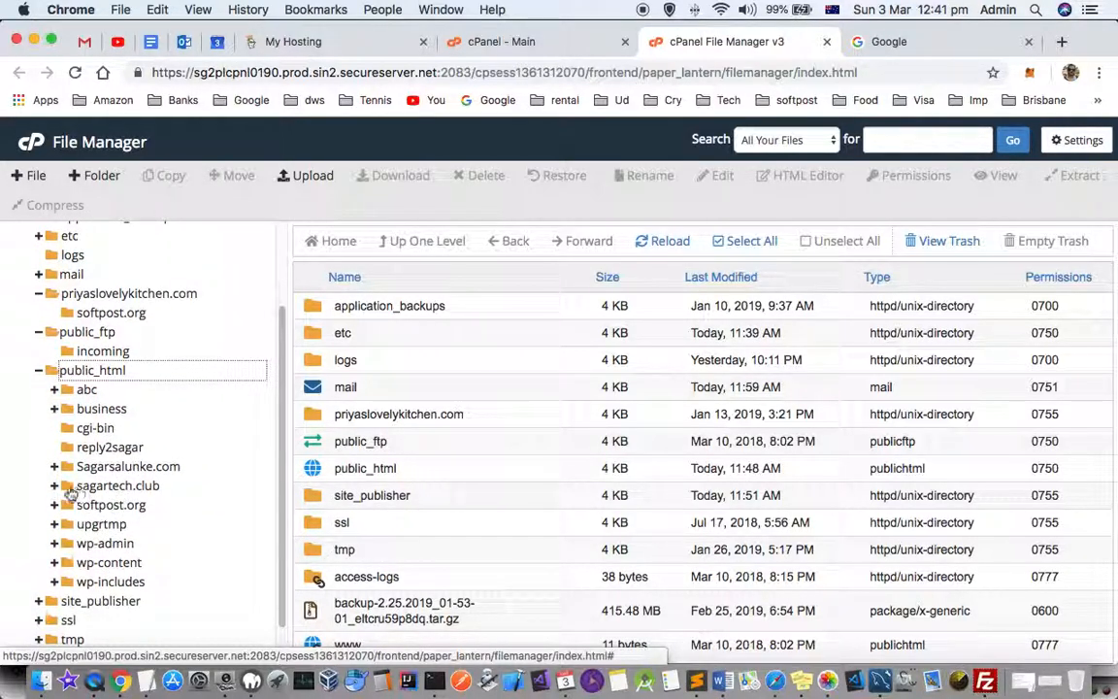
left_click(54, 485)
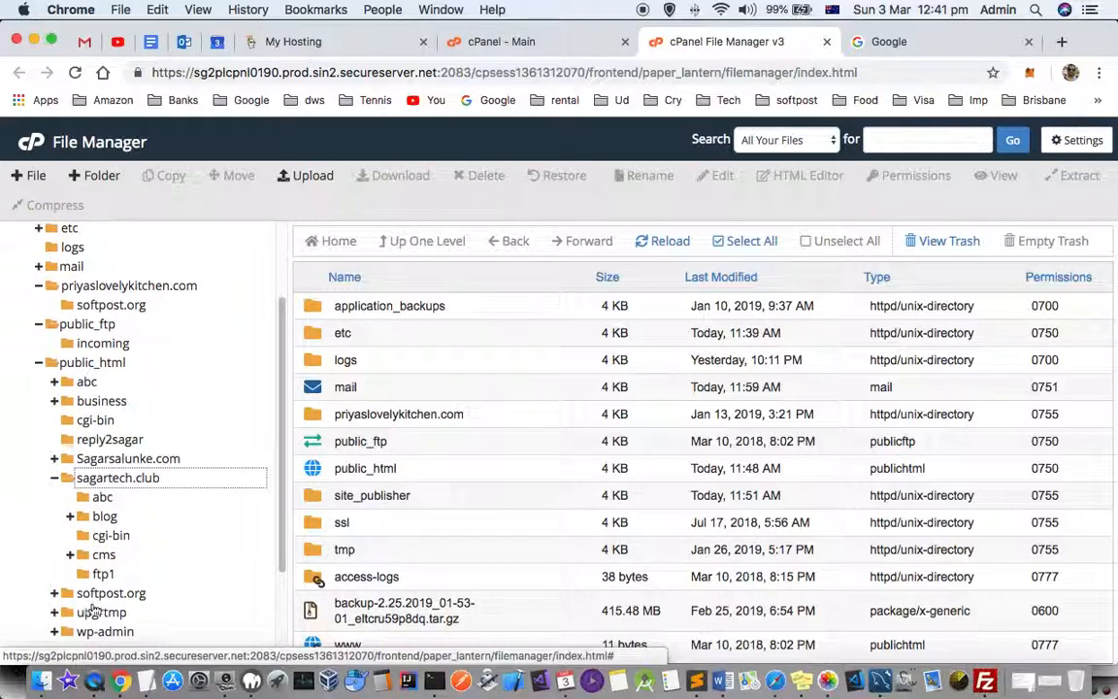
List the contents of the public_html folder in the main pane.
scroll("down", 3)
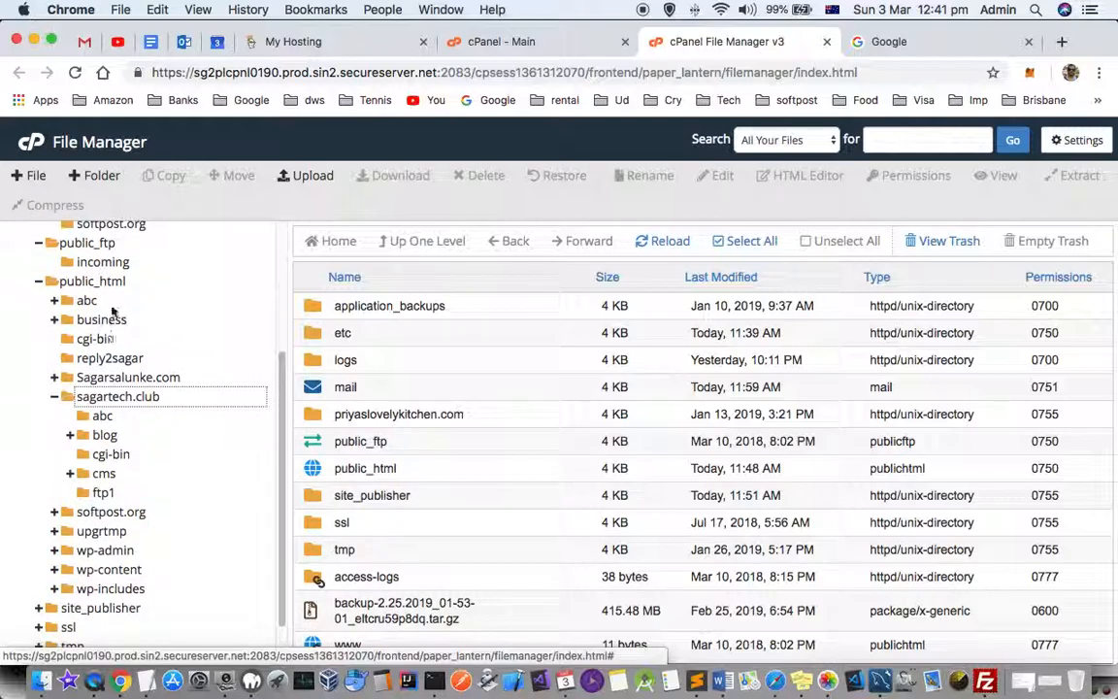
left_click(93, 279)
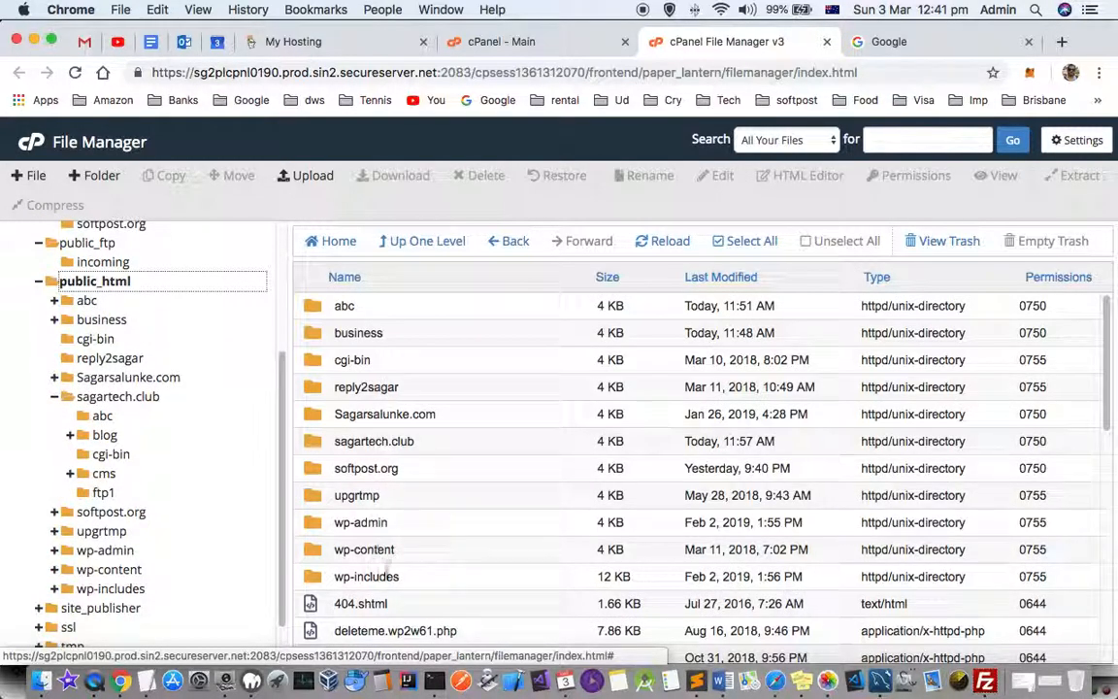
Select 404.shtml in the public_html listing.
left_click(361, 468)
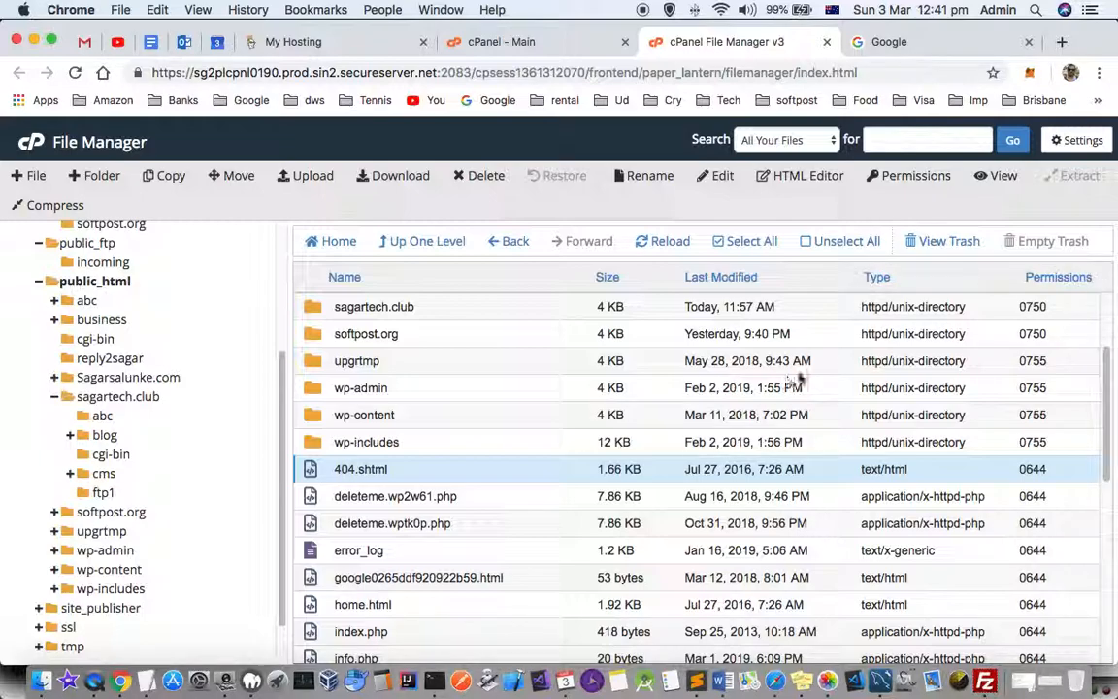
mouse_move(462, 210)
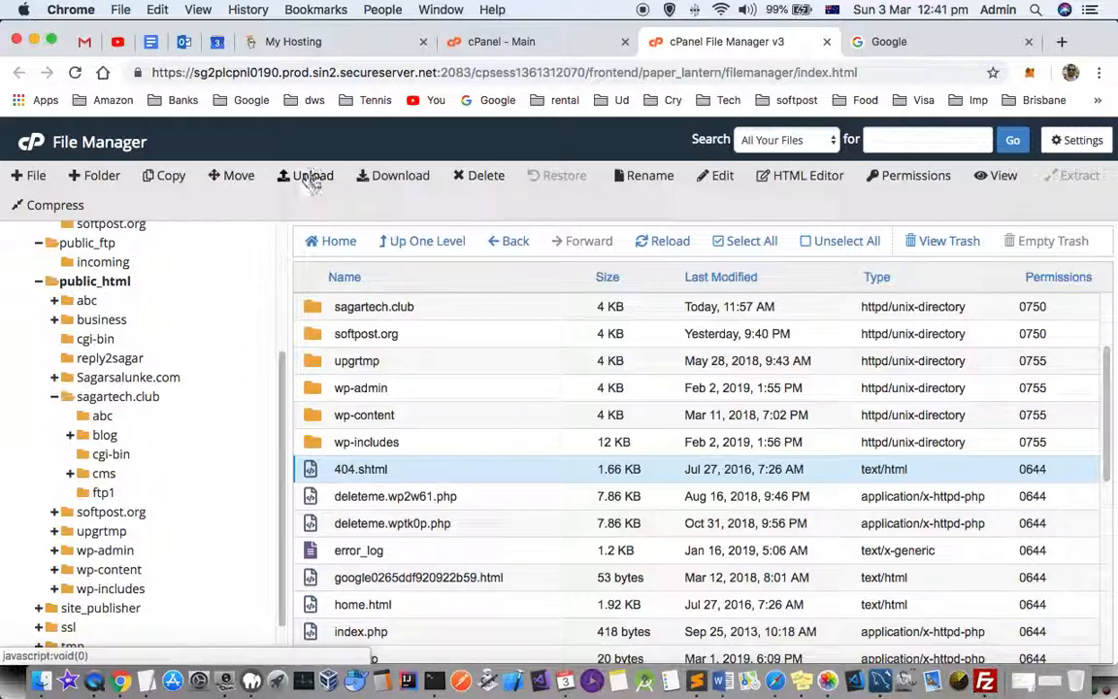
mouse_move(435, 186)
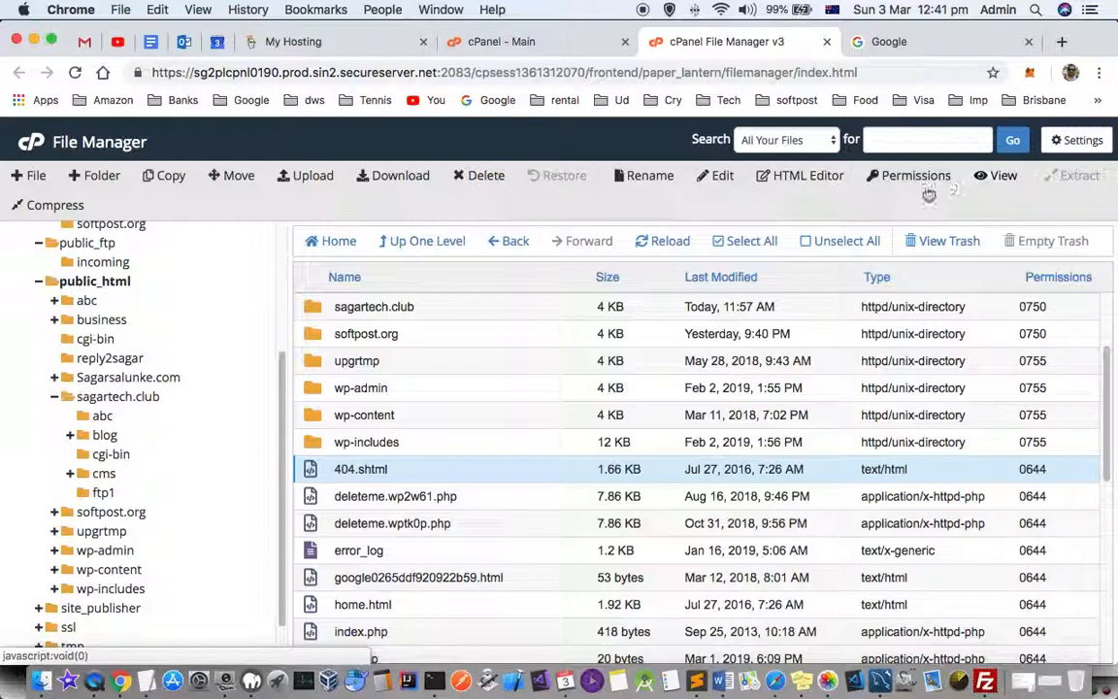
left_click(916, 174)
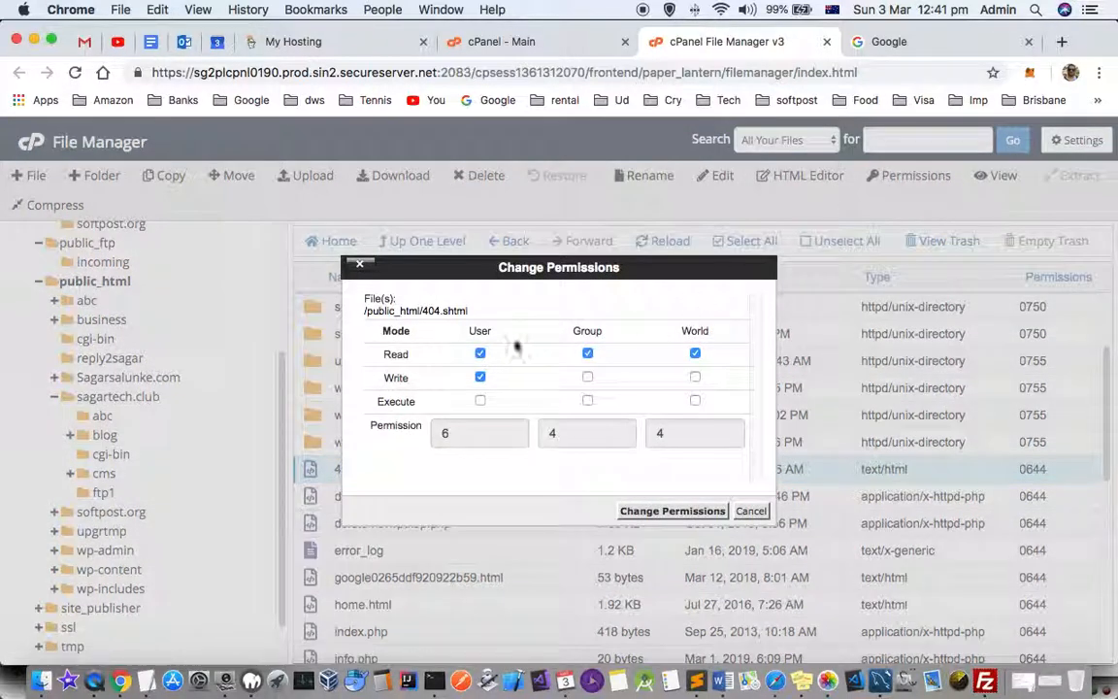
left_click(751, 510)
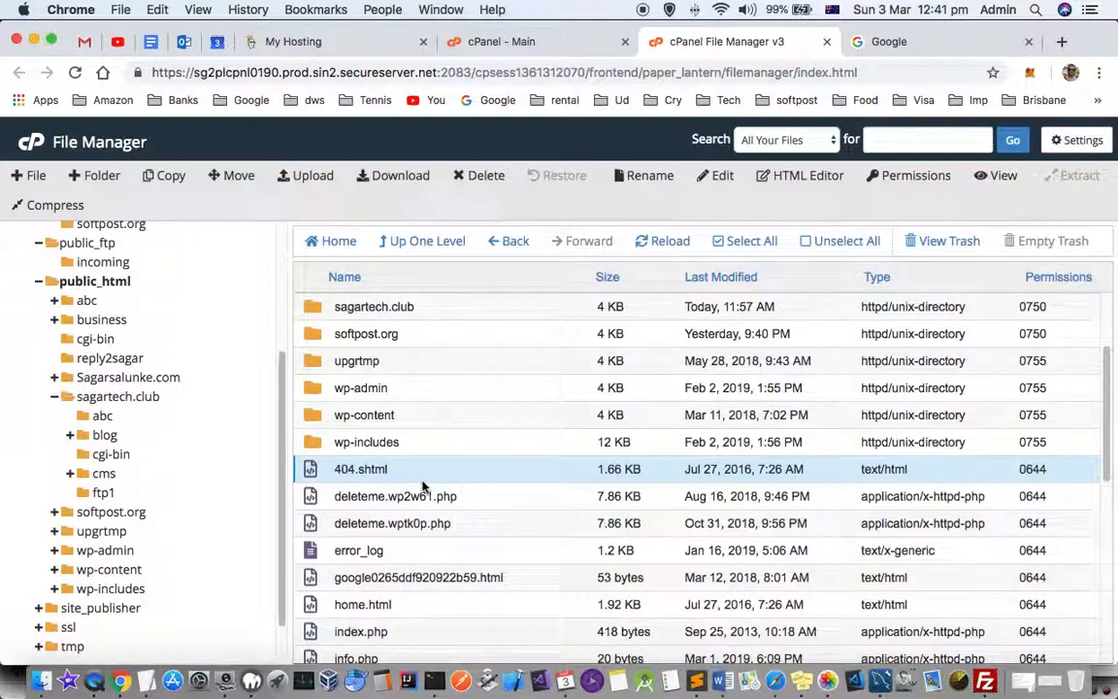
mouse_move(357, 442)
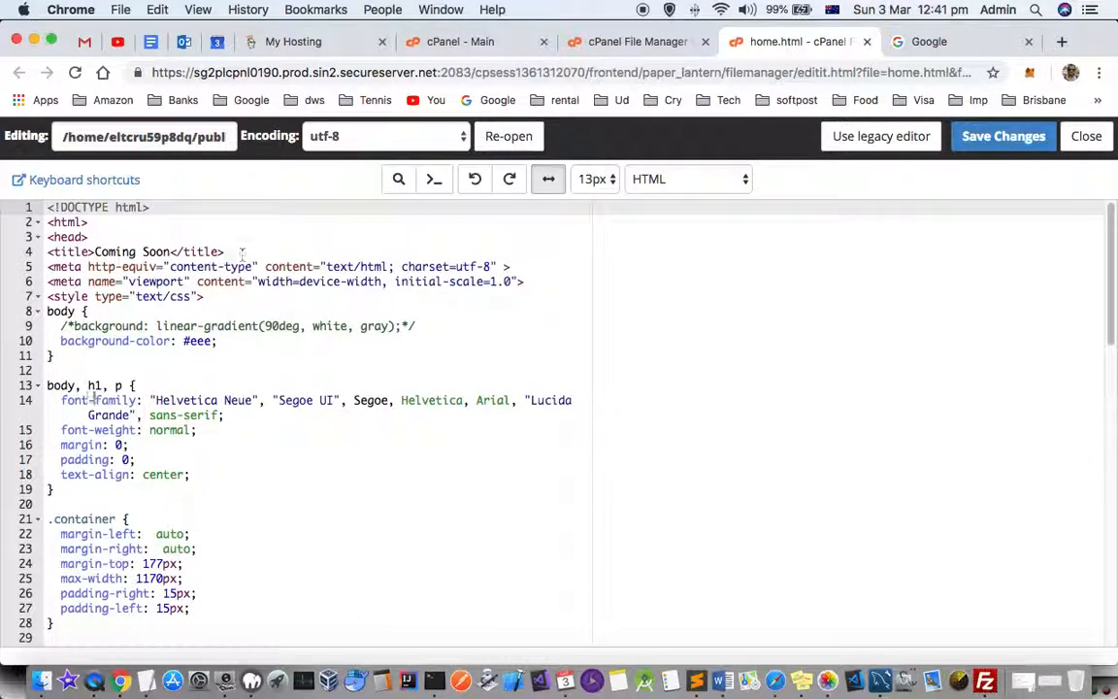
Scroll through home.html's HTML and CSS source in the code editor.
scroll("down", 3)
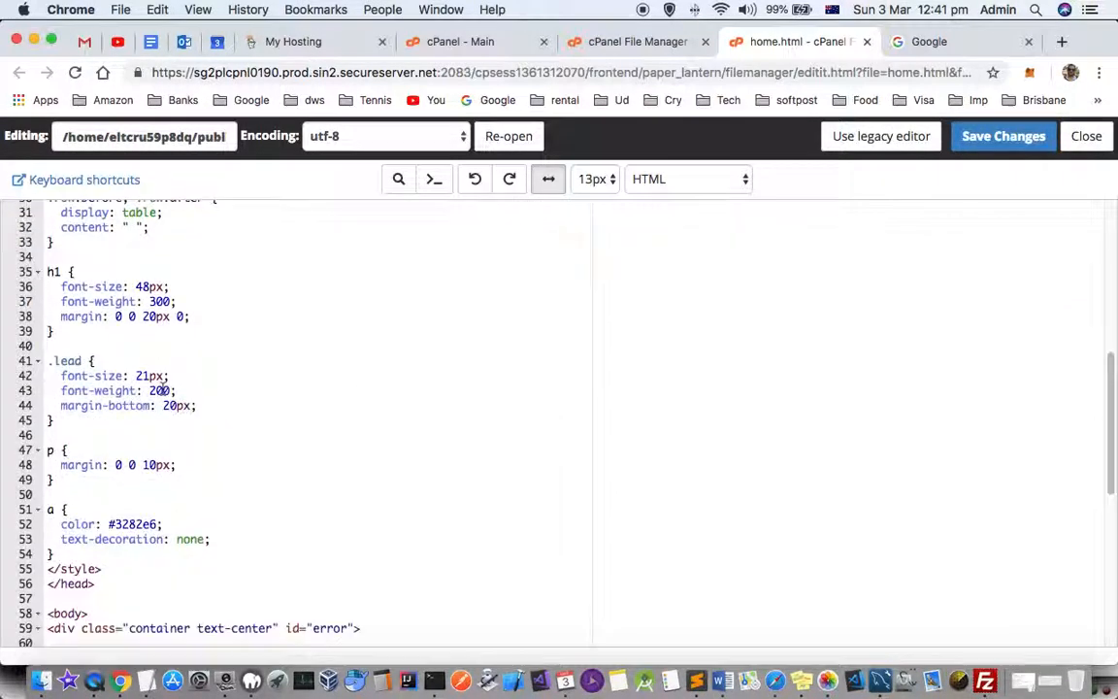